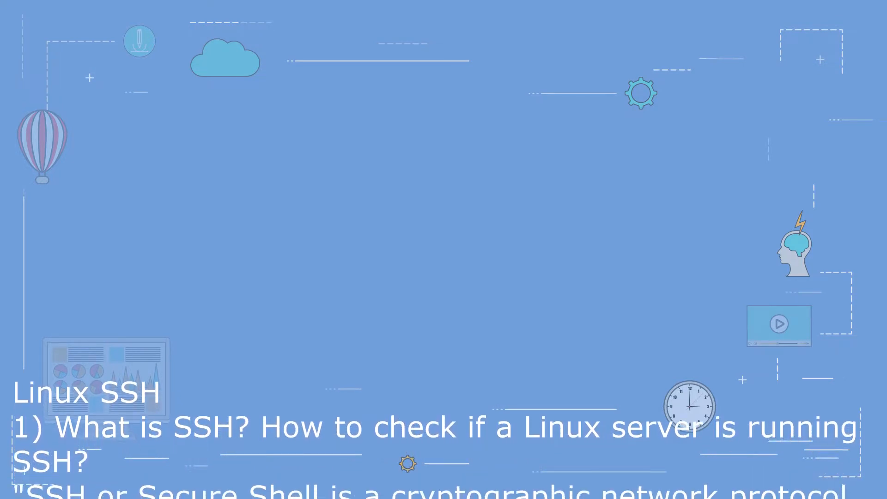
scroll(down, 3)
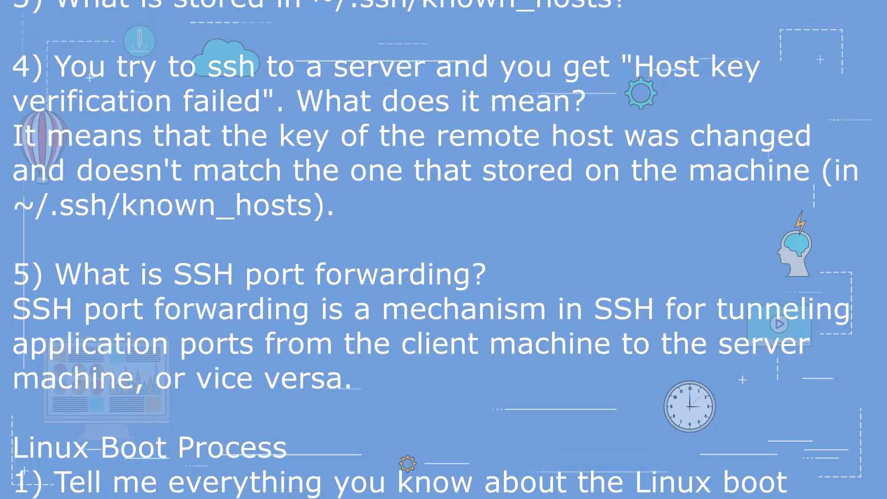
scroll(down, 3)
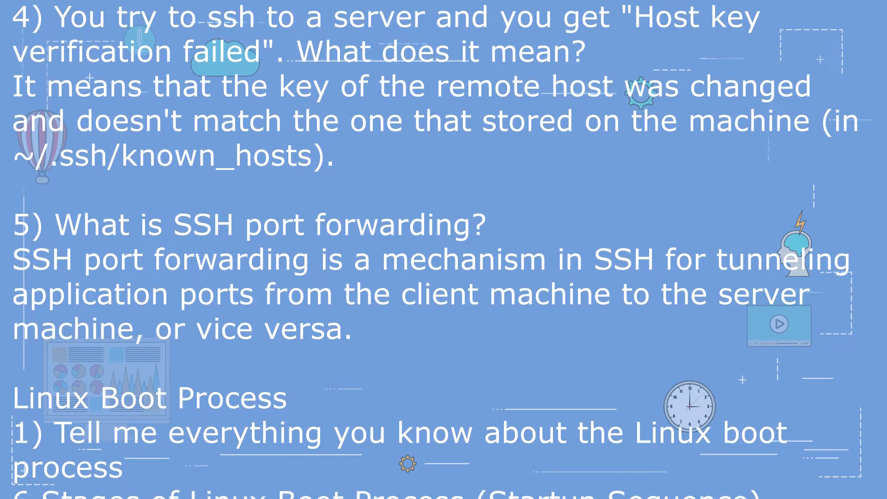
scroll(down, 3)
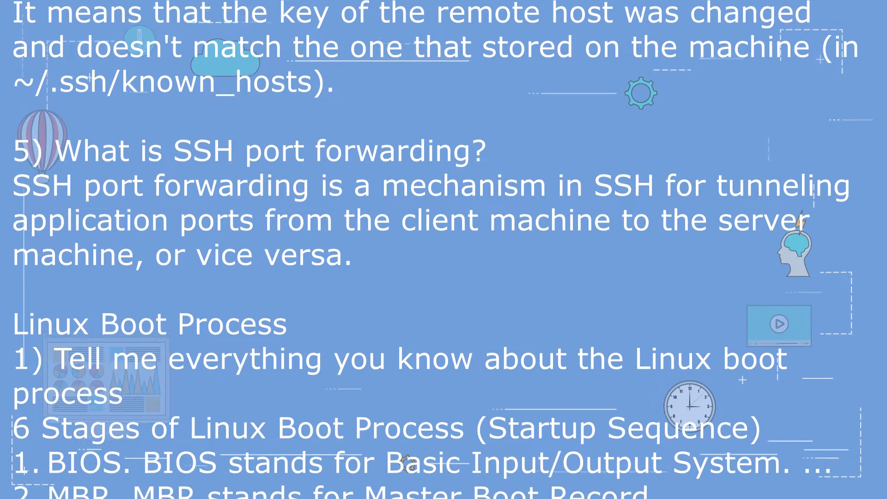
scroll(down, 3)
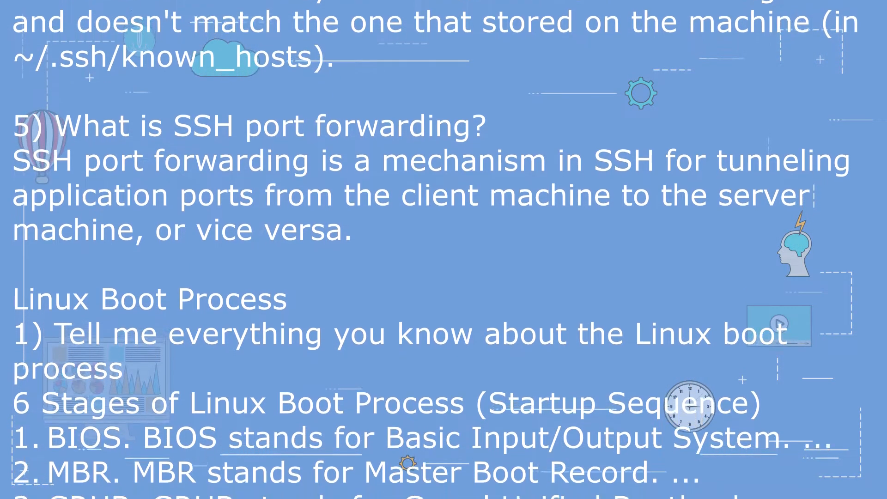
scroll(down, 3)
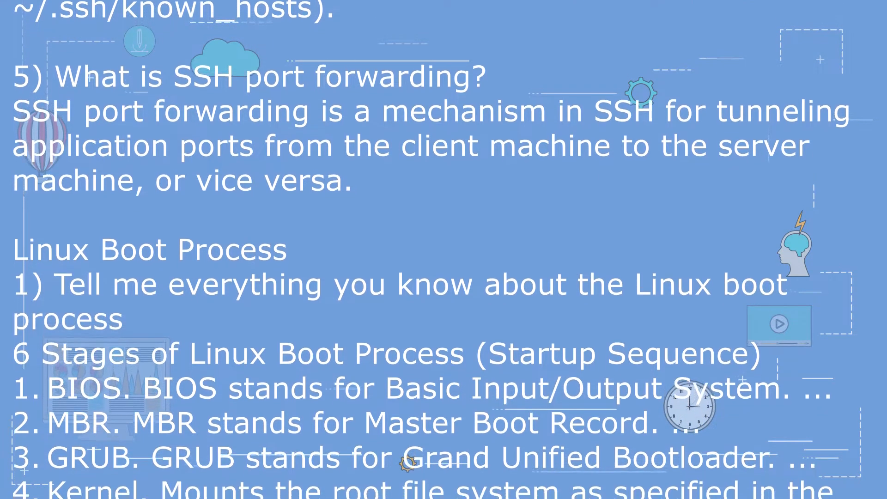
scroll(down, 3)
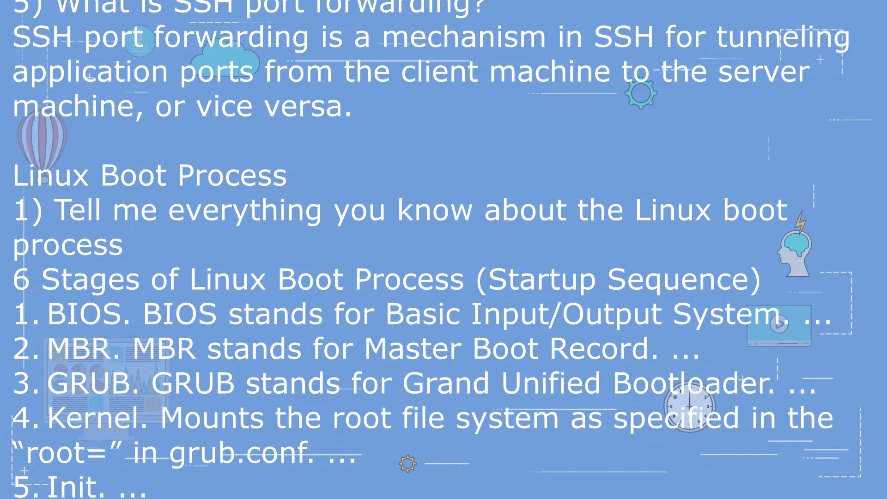
scroll(down, 3)
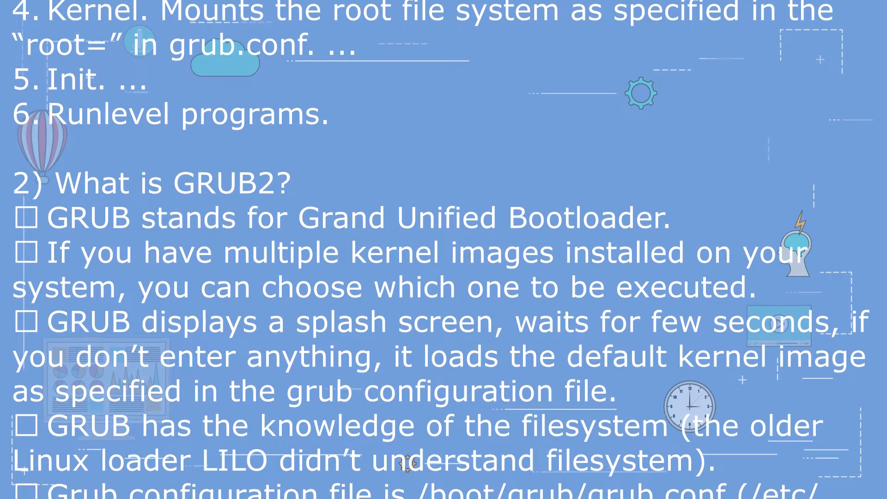
scroll(down, 3)
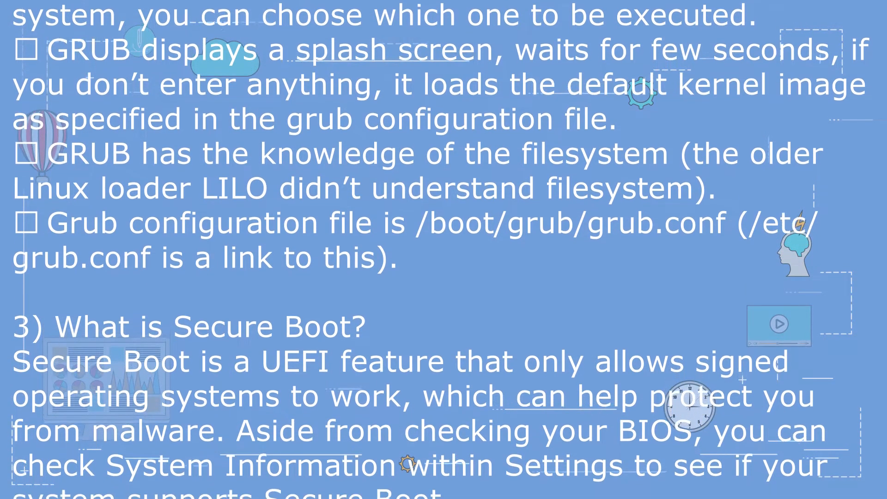
scroll(down, 3)
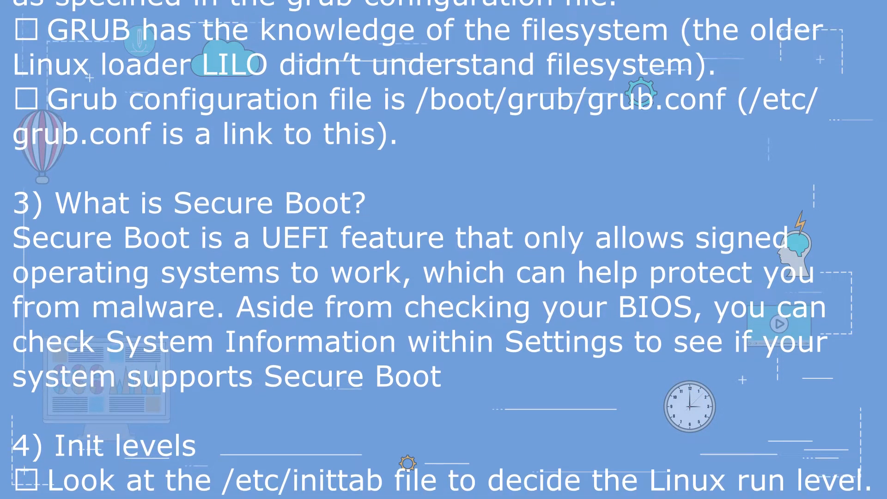
scroll(down, 3)
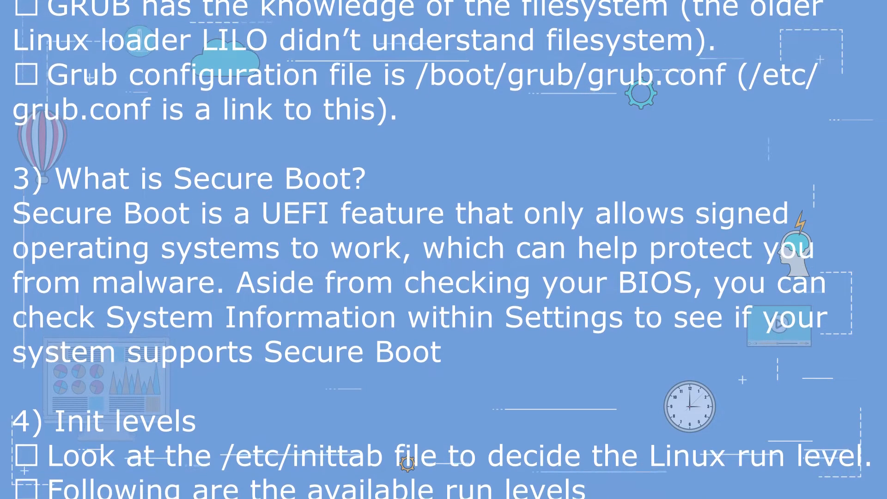
scroll(down, 3)
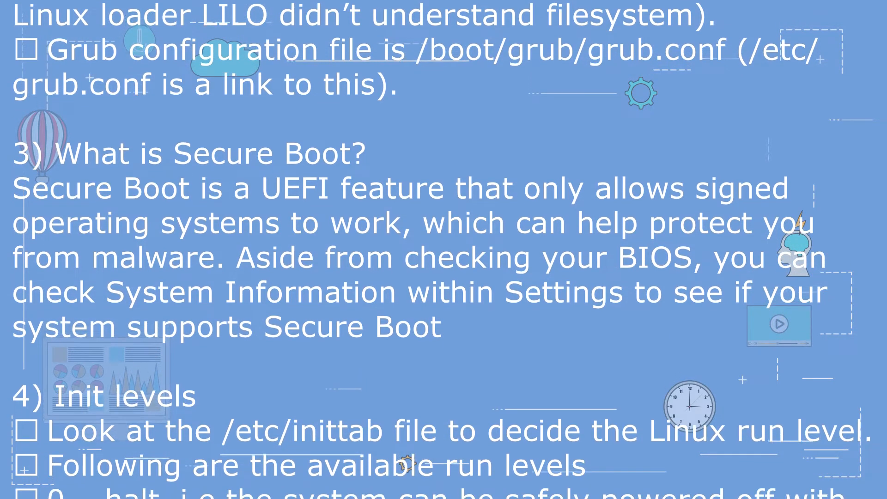
scroll(down, 3)
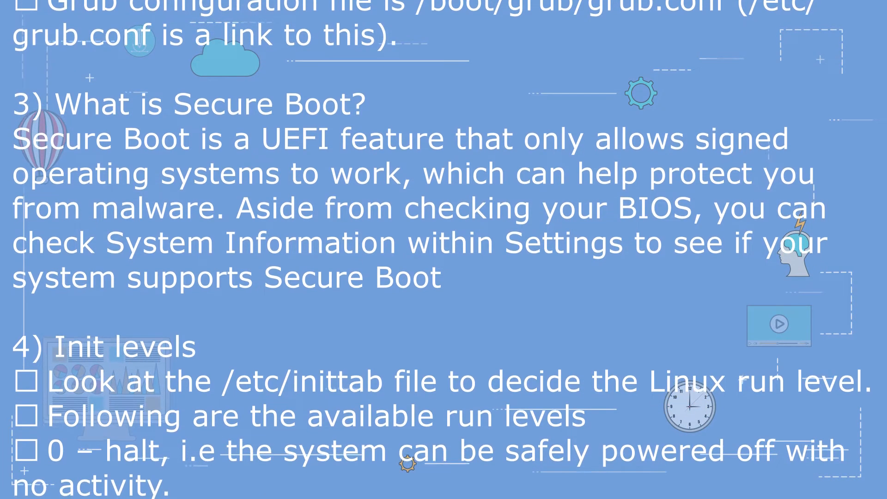
scroll(down, 3)
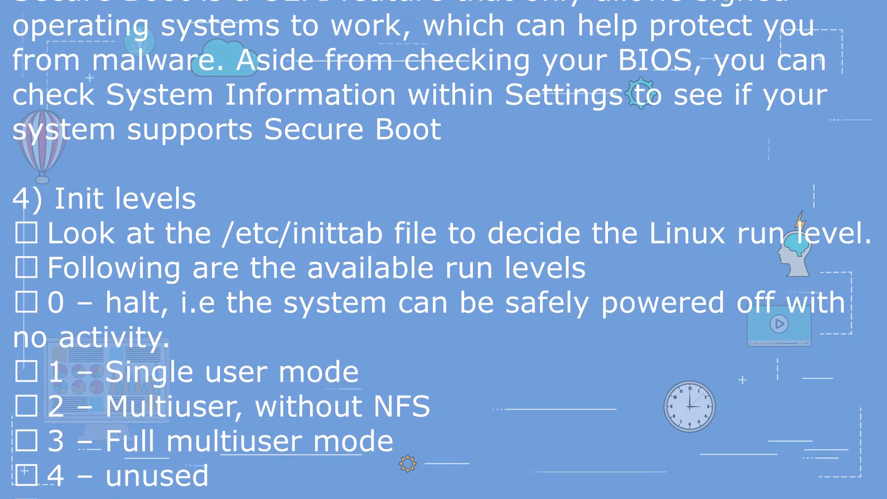
scroll(down, 3)
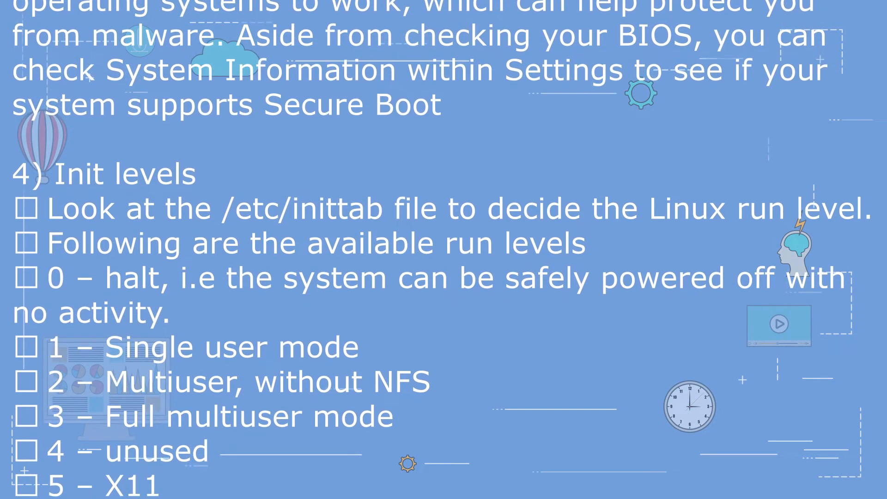
scroll(down, 3)
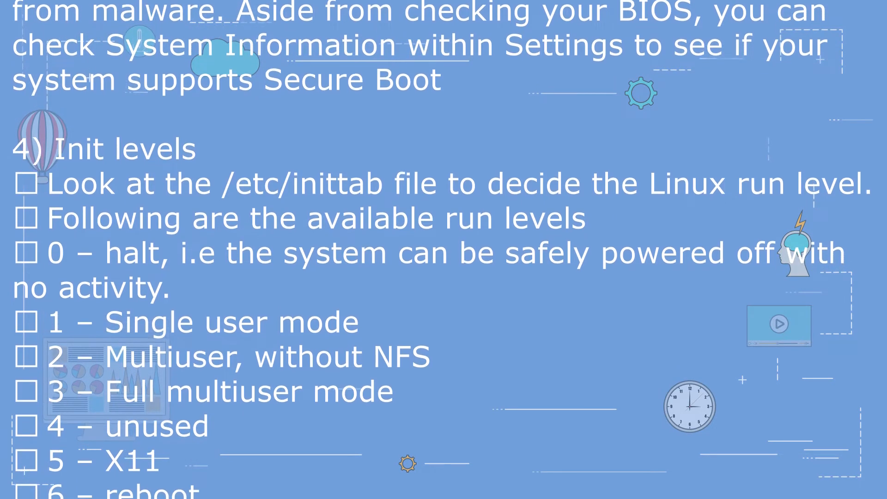
scroll(down, 3)
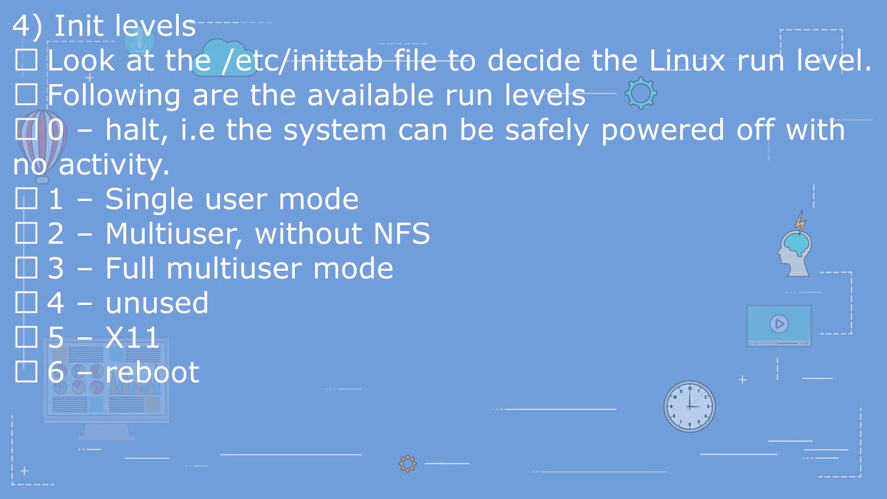
scroll(up, 3)
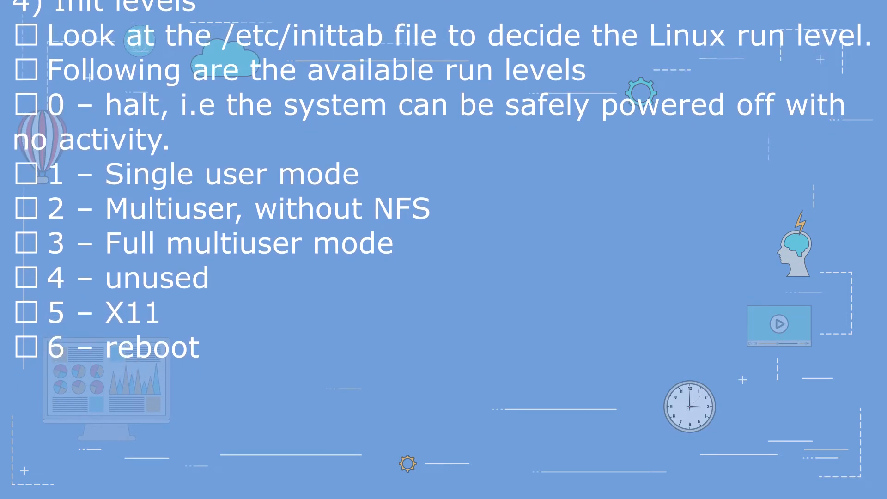
scroll(up, 3)
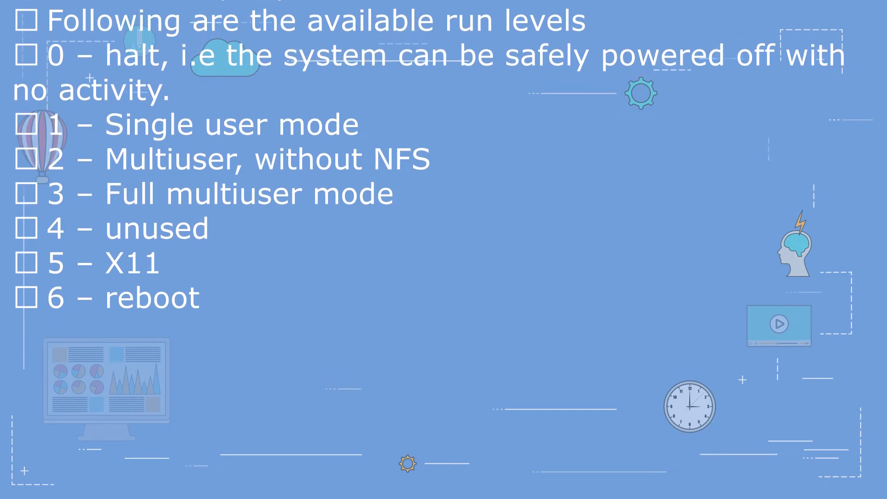
scroll(up, 3)
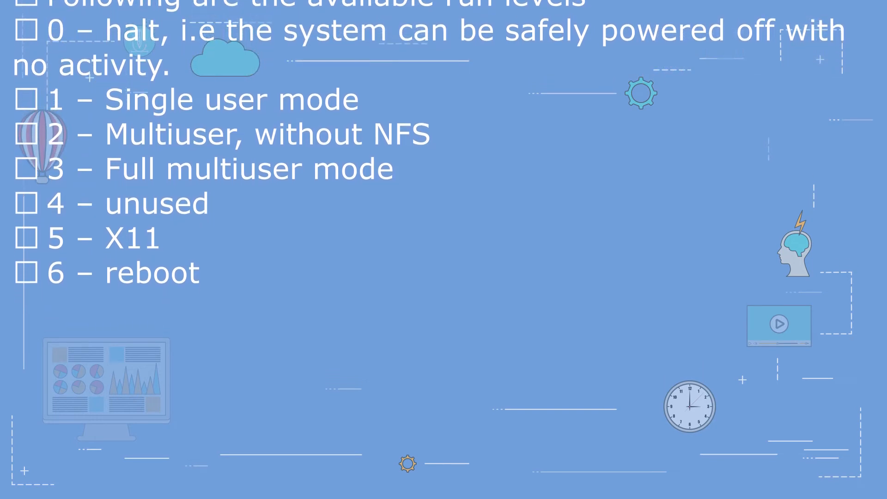
scroll(up, 3)
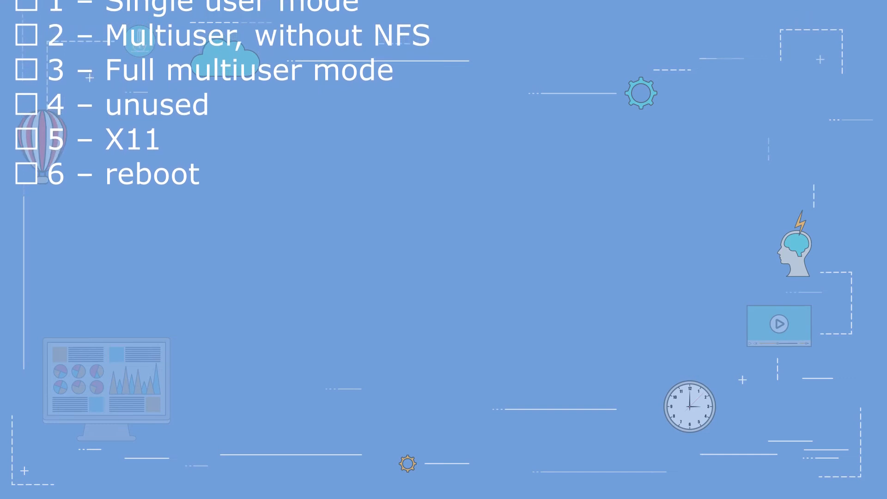
scroll(up, 3)
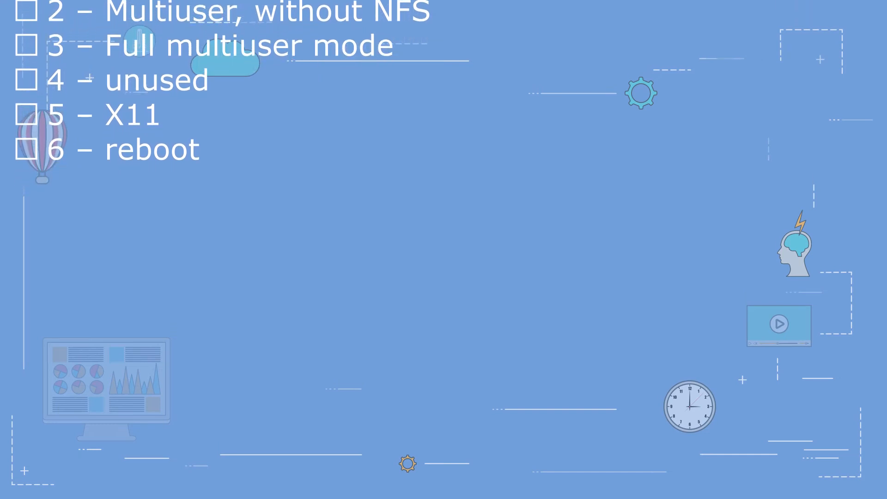
scroll(up, 3)
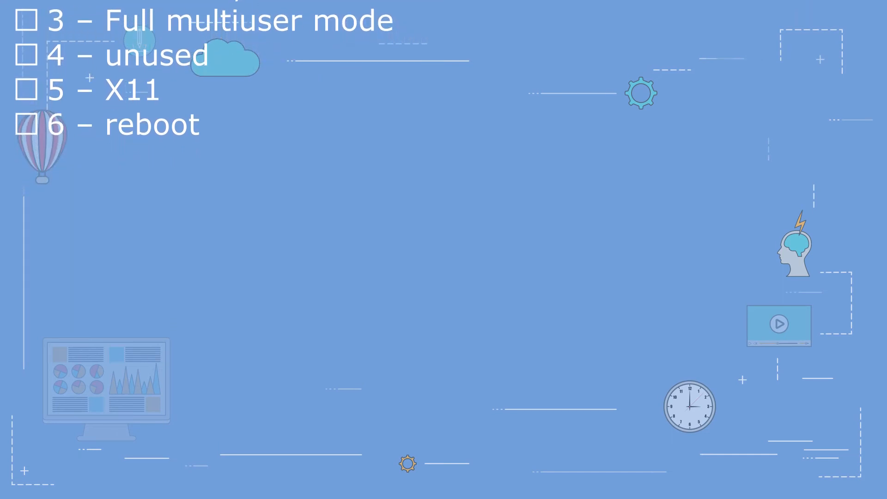